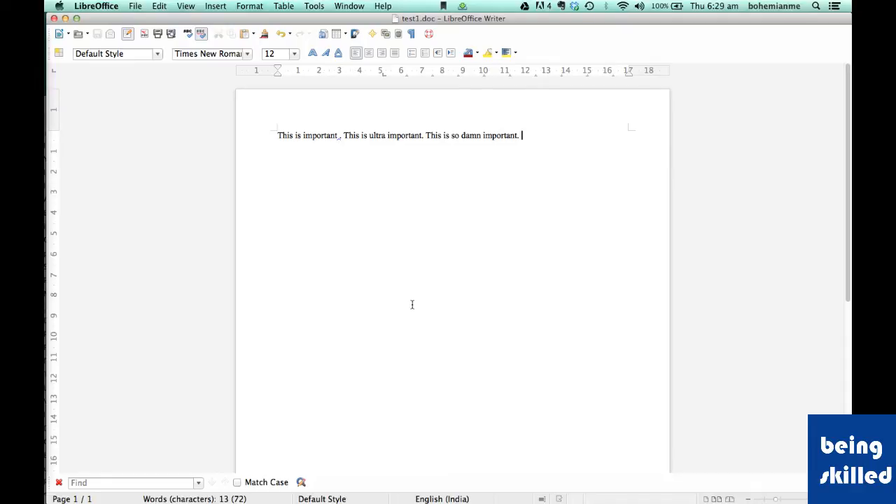
mouse_move(411, 300)
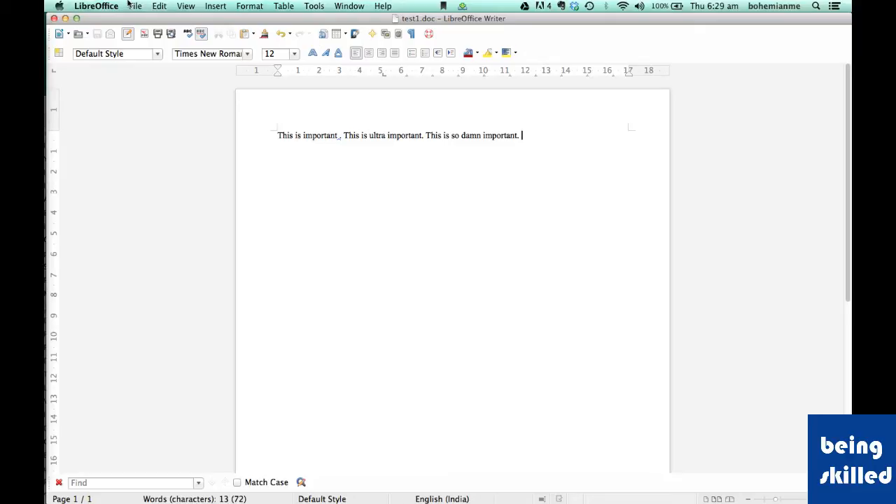
Toggle the File menu, then add an empty line after the three-sentence paragraph
left_click(133, 5)
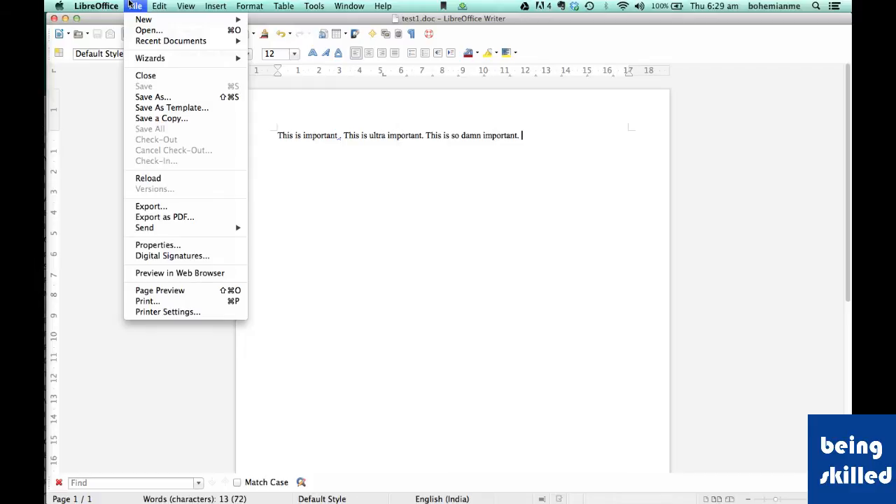
left_click(135, 7)
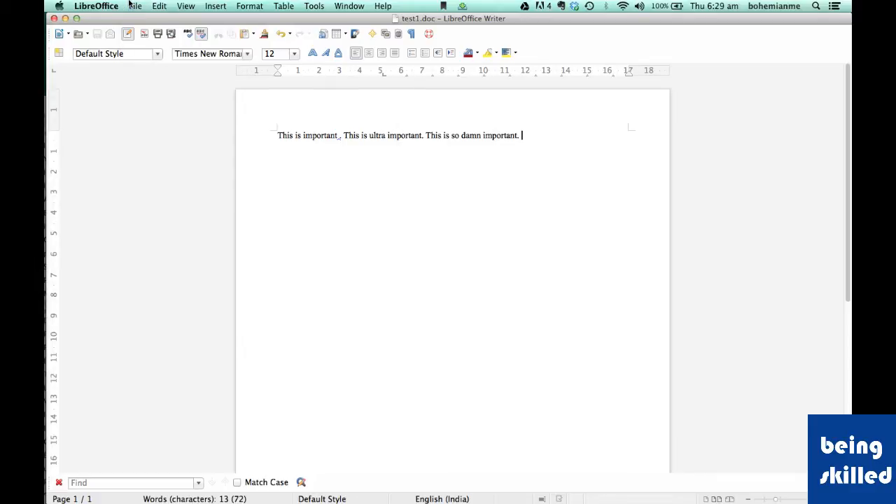
left_click(134, 6)
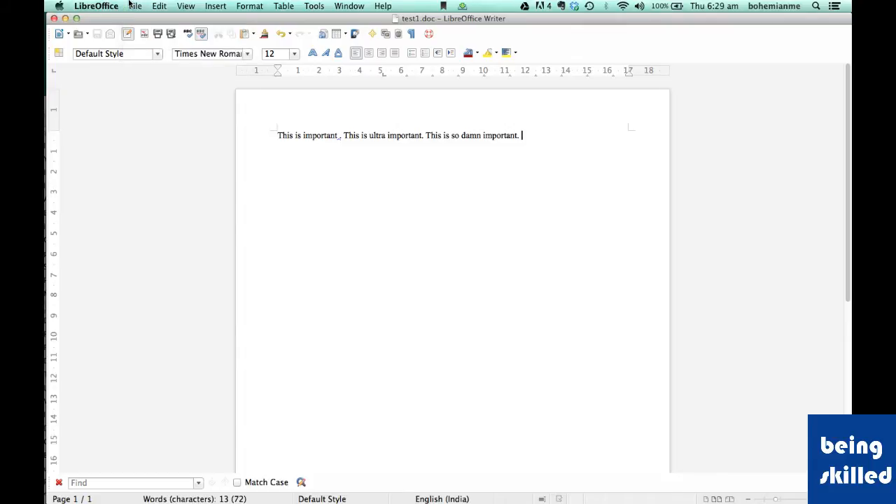
left_click(135, 7)
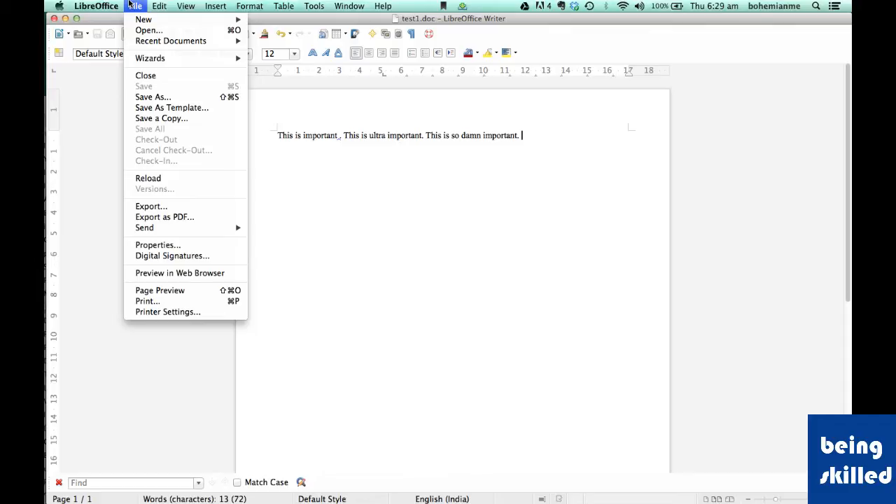
left_click(497, 226)
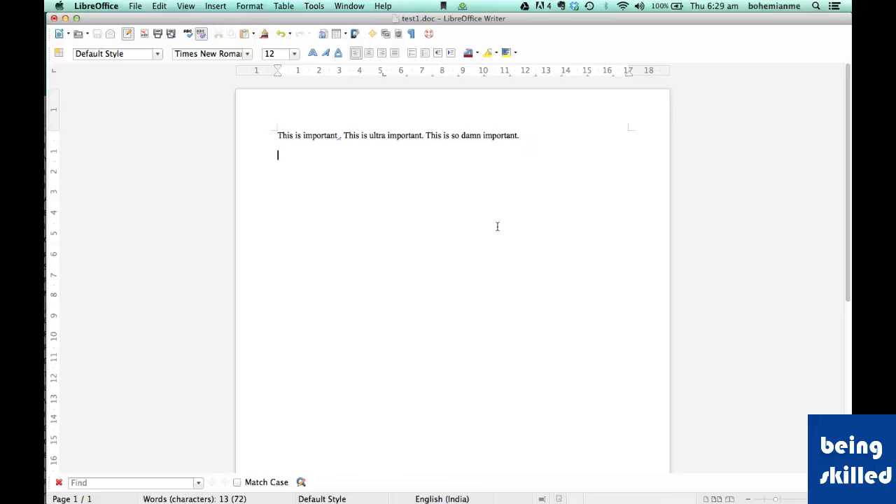
Type 'Ods – open document spreadsheet', plus the Odt text and odp presentation lines
type("Ods – open do")
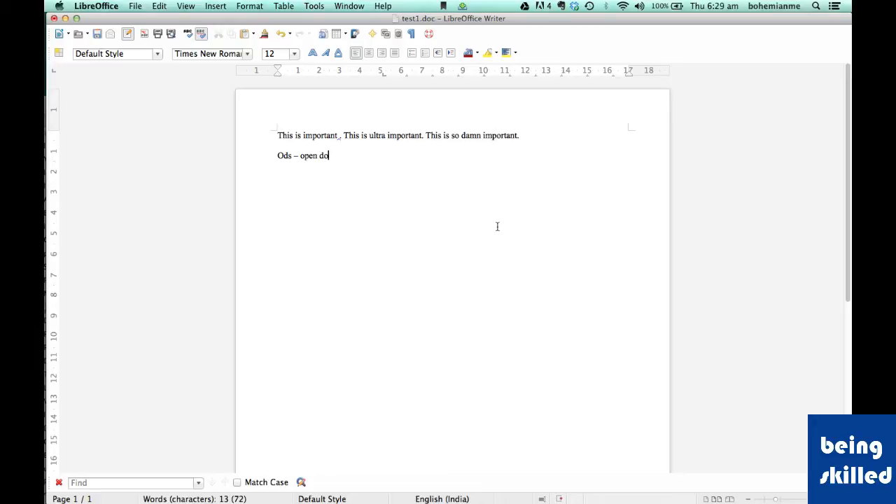
type("cument sp")
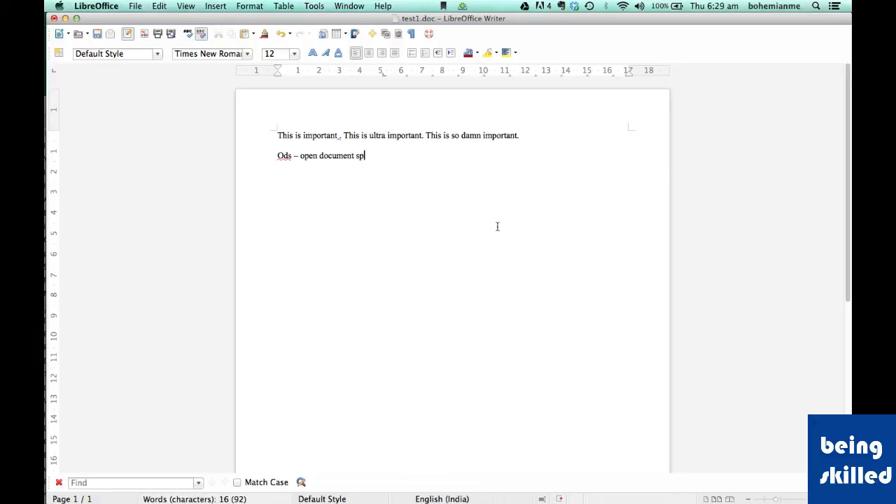
type("eadsheet")
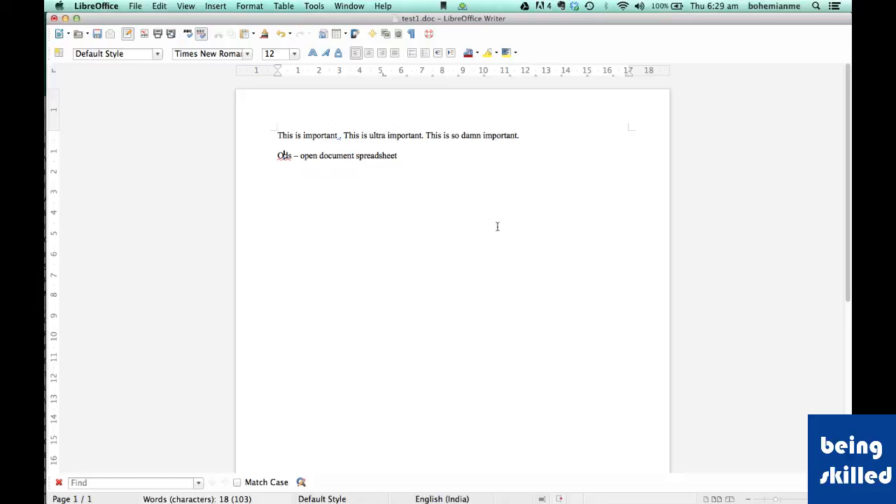
type("Ods – open document spreadsheet")
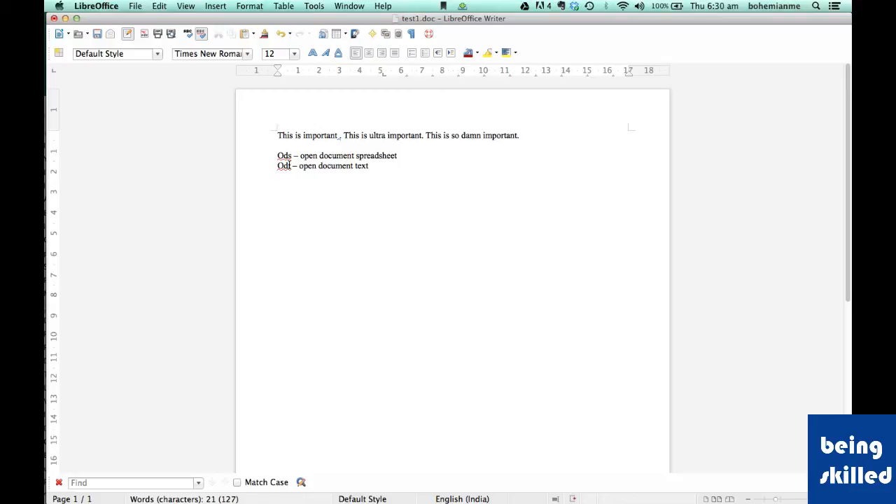
type("odp – open document")
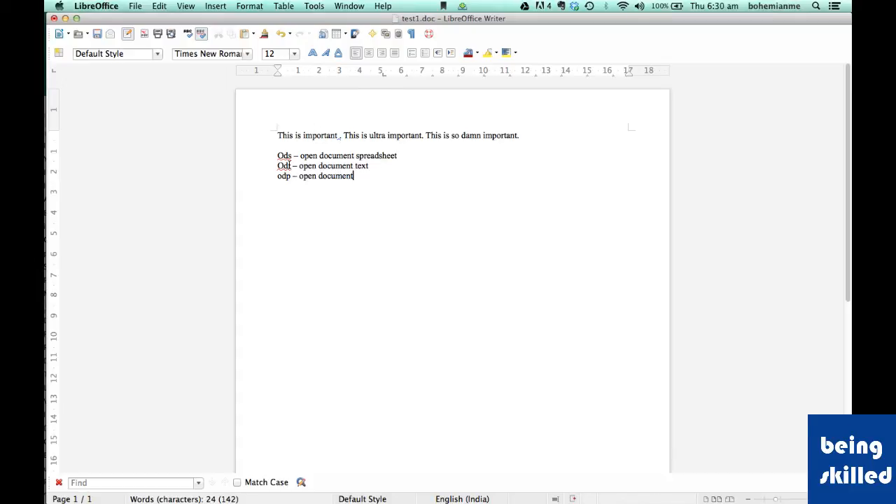
type("presentation.")
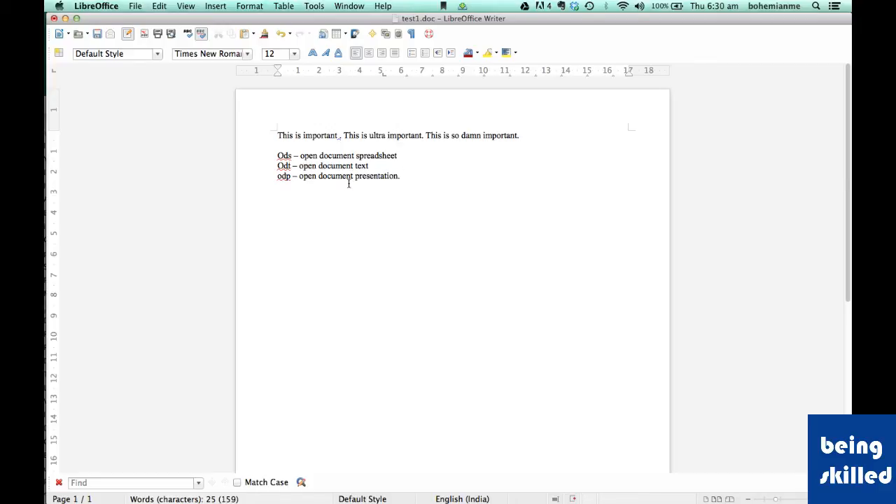
mouse_move(412, 179)
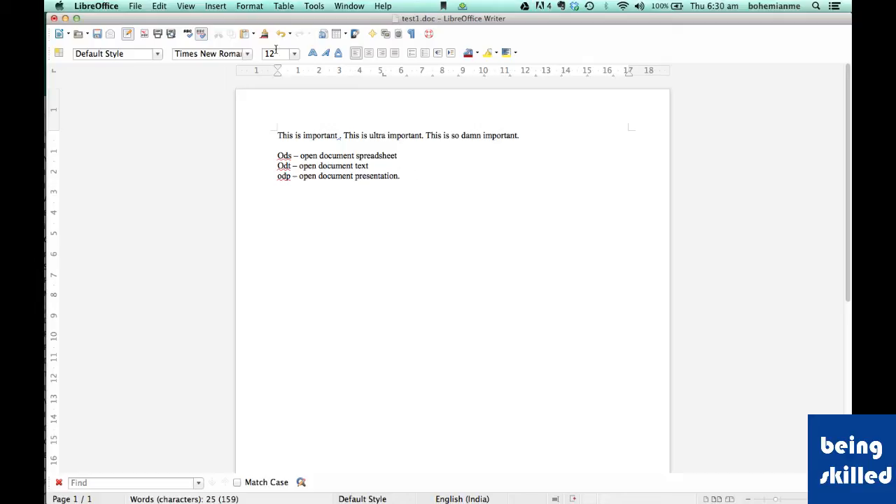
Open Save As from the File menu and focus the file name field
left_click(135, 6)
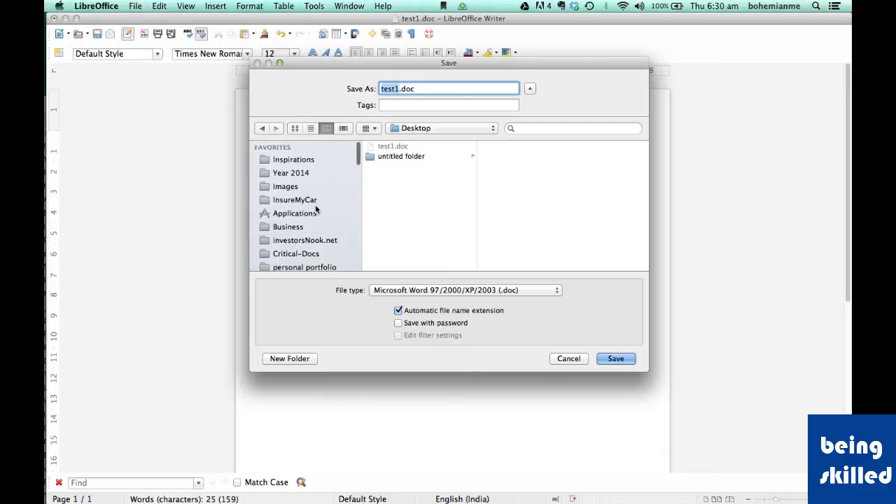
mouse_move(413, 189)
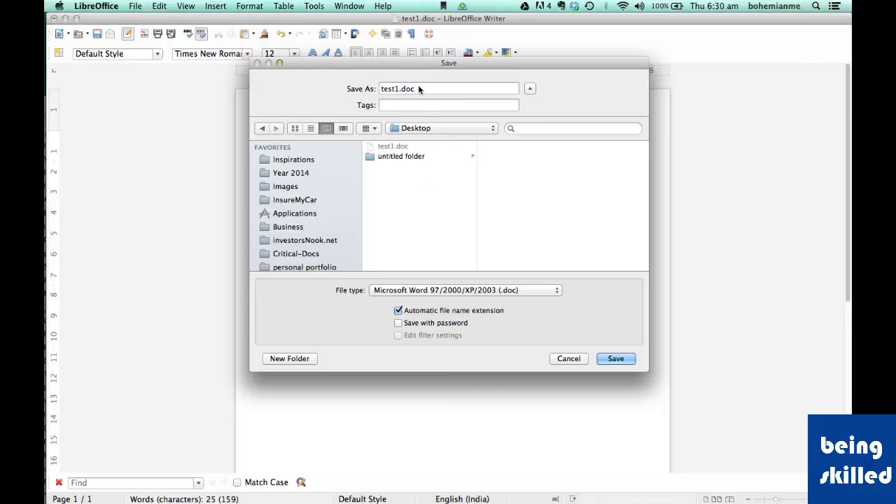
left_click(615, 358)
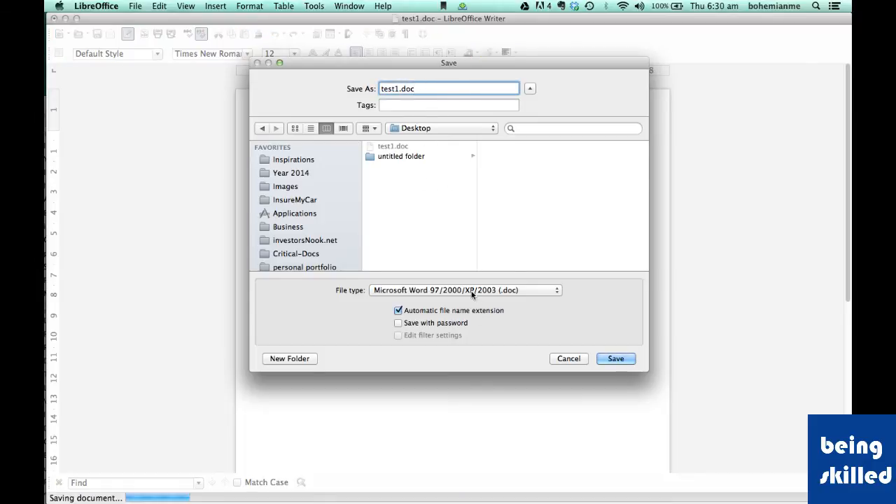
Keep Microsoft Word 97/2000/XP/2003 (.doc) selected in the file type list
left_click(465, 290)
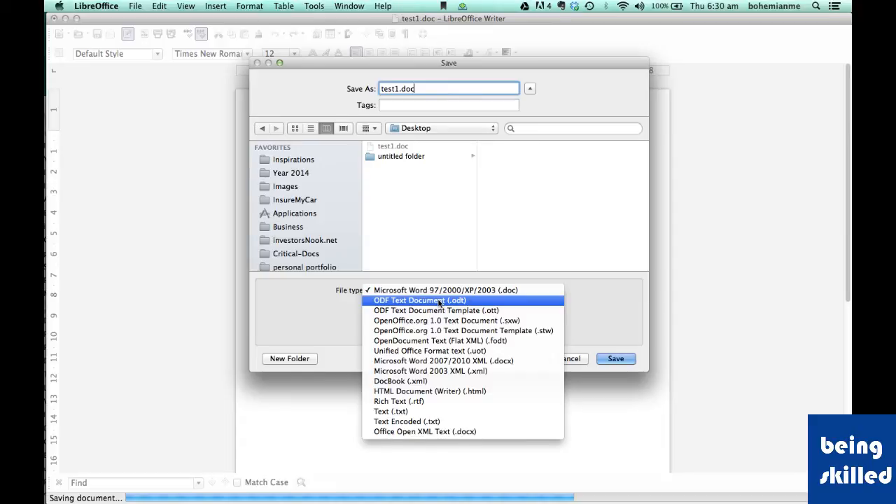
mouse_move(427, 306)
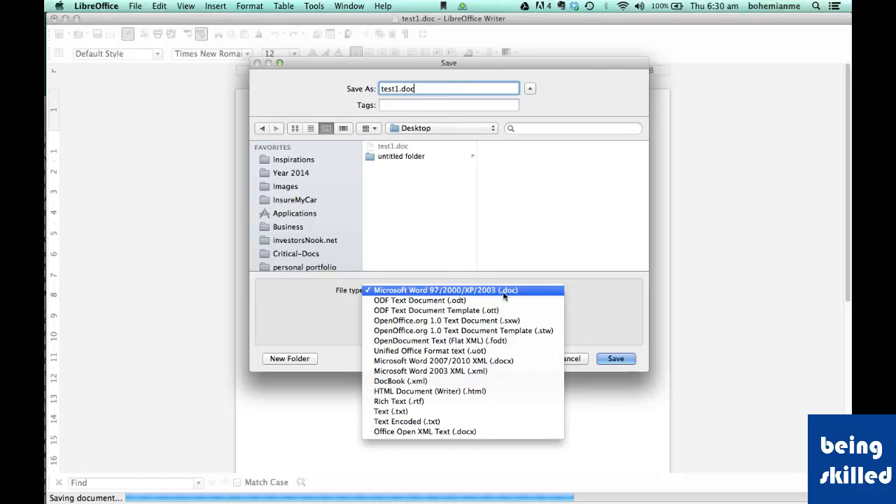
mouse_move(508, 294)
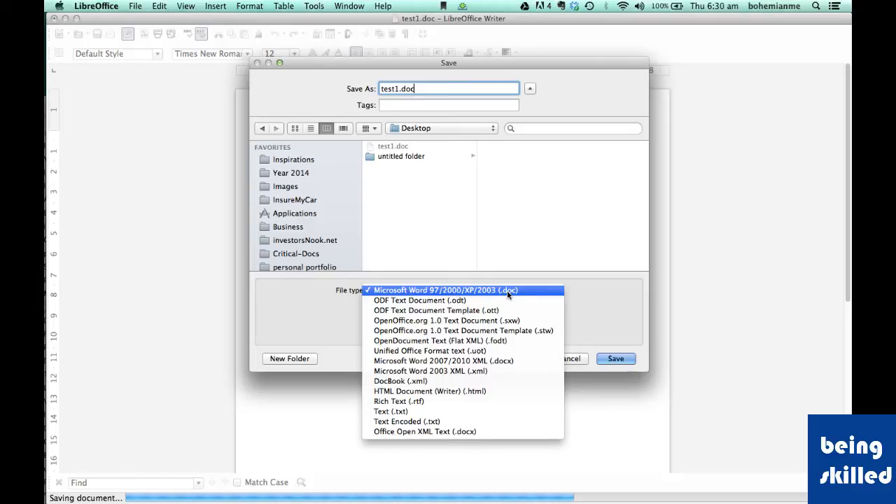
mouse_move(504, 296)
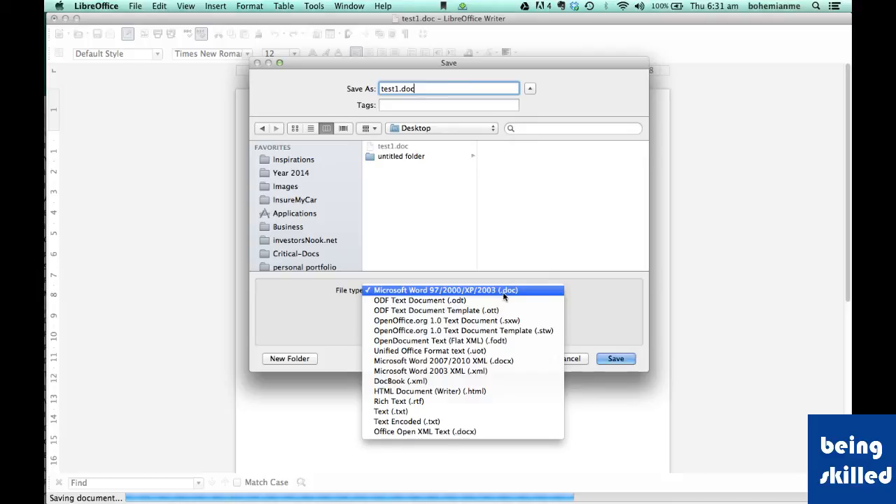
mouse_move(518, 294)
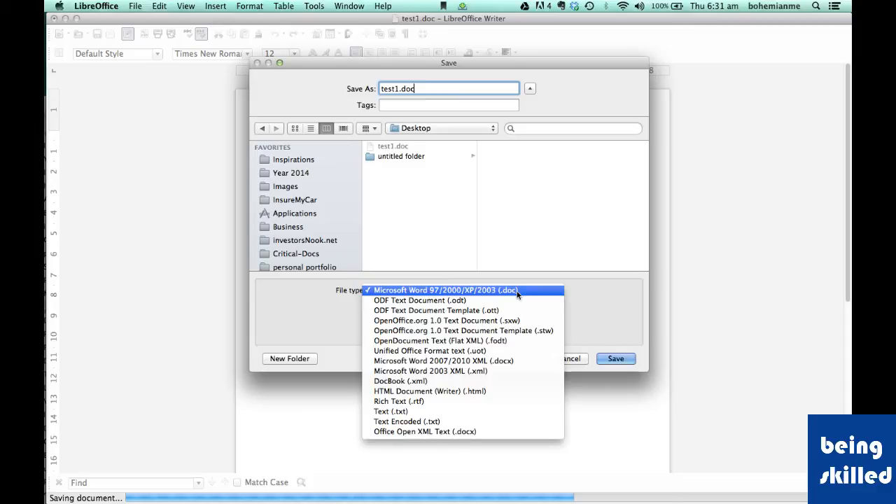
left_click(444, 290)
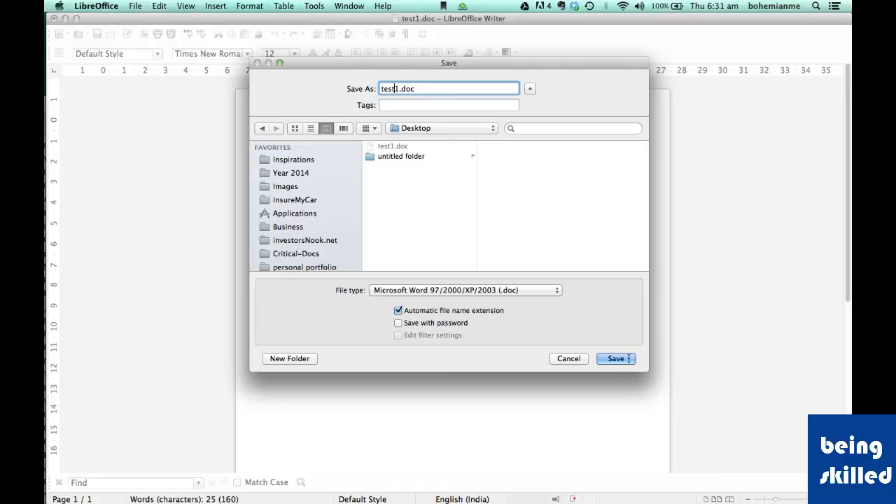
Name the file 'test6' and save it
type("test6")
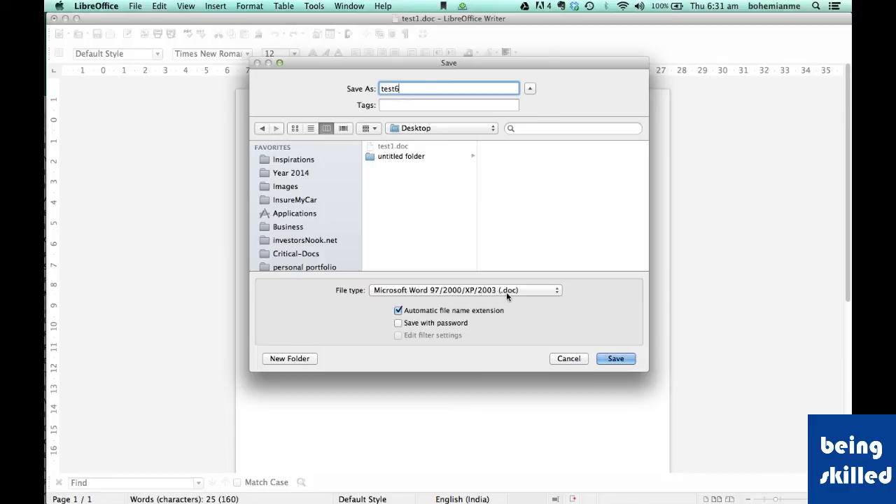
left_click(615, 359)
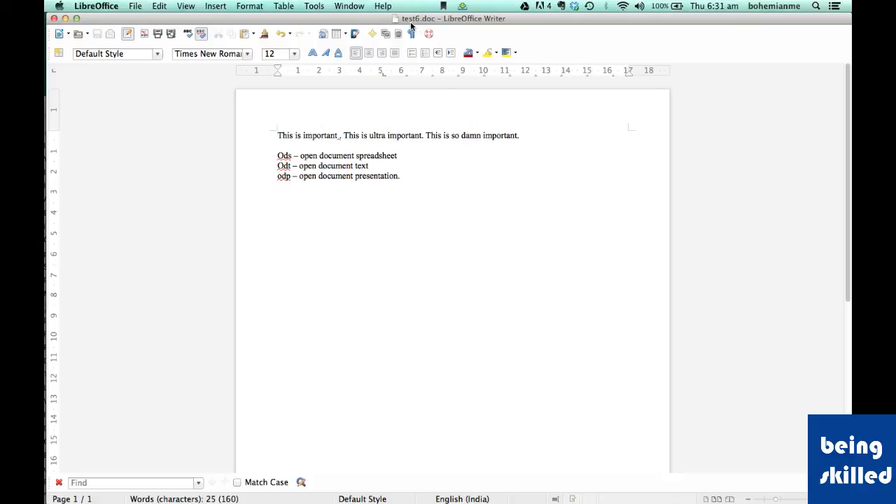
mouse_move(420, 30)
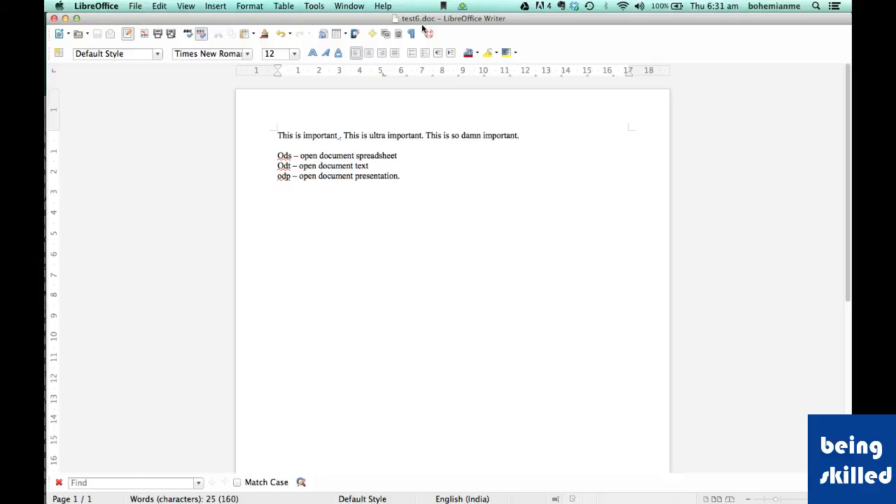
mouse_move(426, 53)
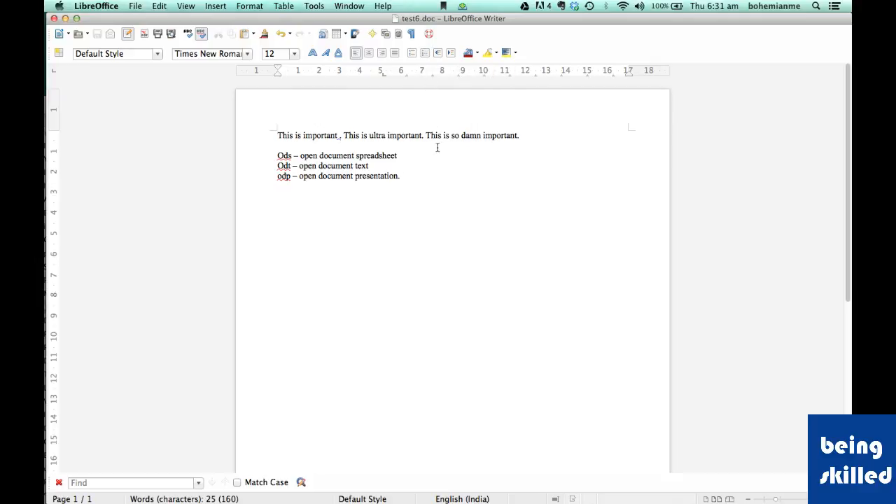
Show the File menu over the saved test6.doc
left_click(135, 5)
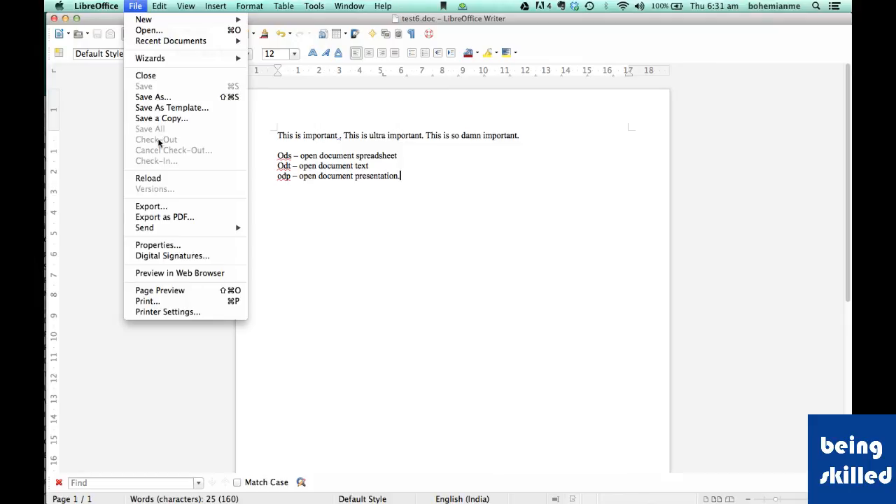
mouse_move(153, 97)
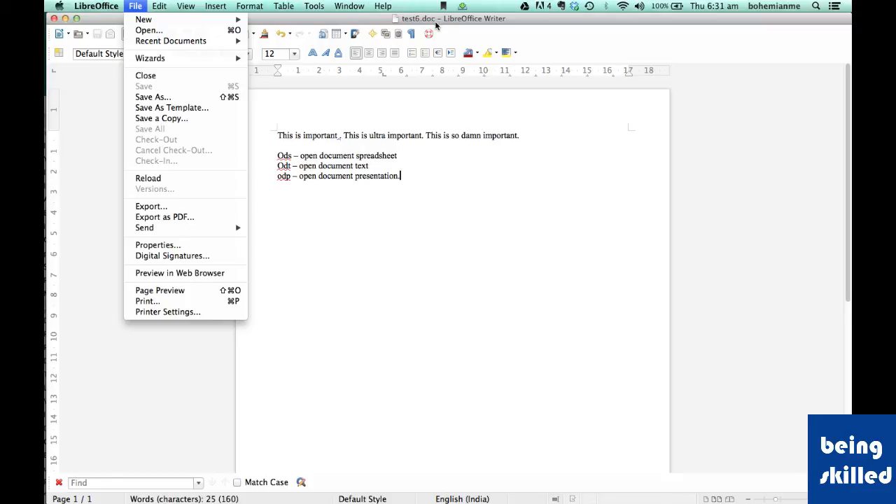
mouse_move(425, 27)
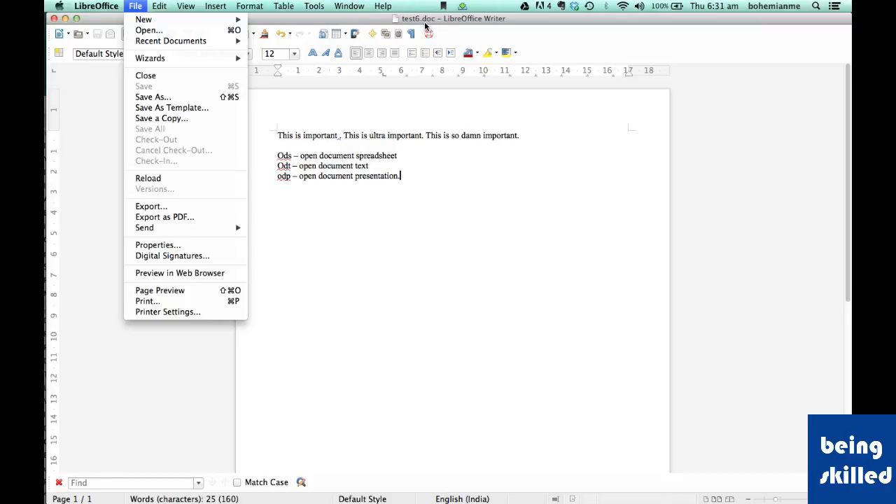